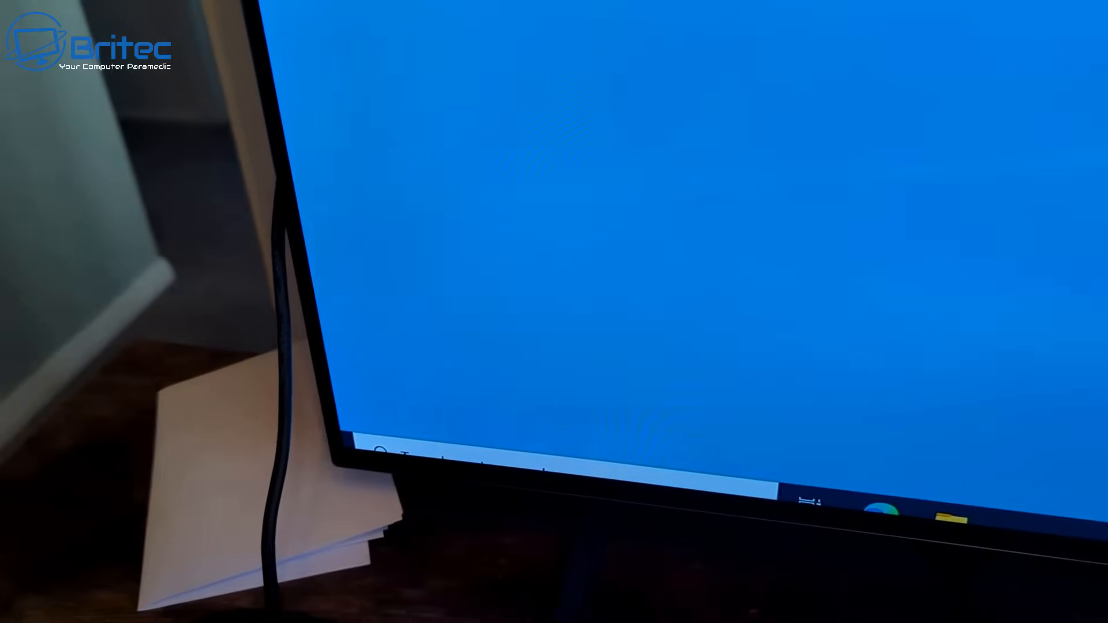
Open the Windows 10 Start search panel from the taskbar search box.
click(382, 452)
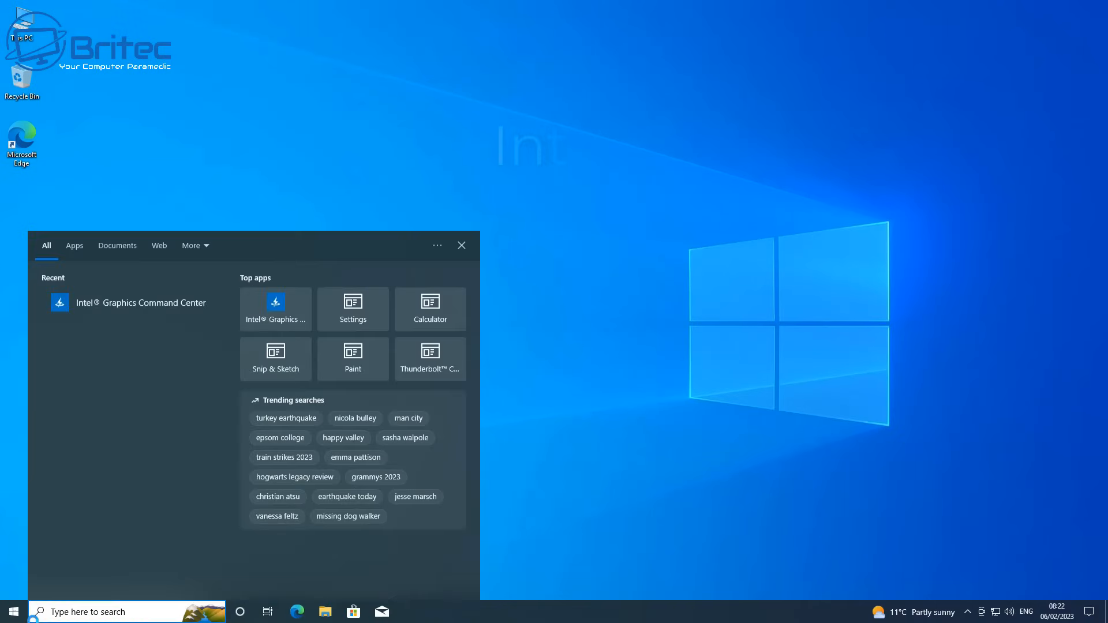
Search for 'intel' and launch Intel Graphics Command Center from the results.
text(i)
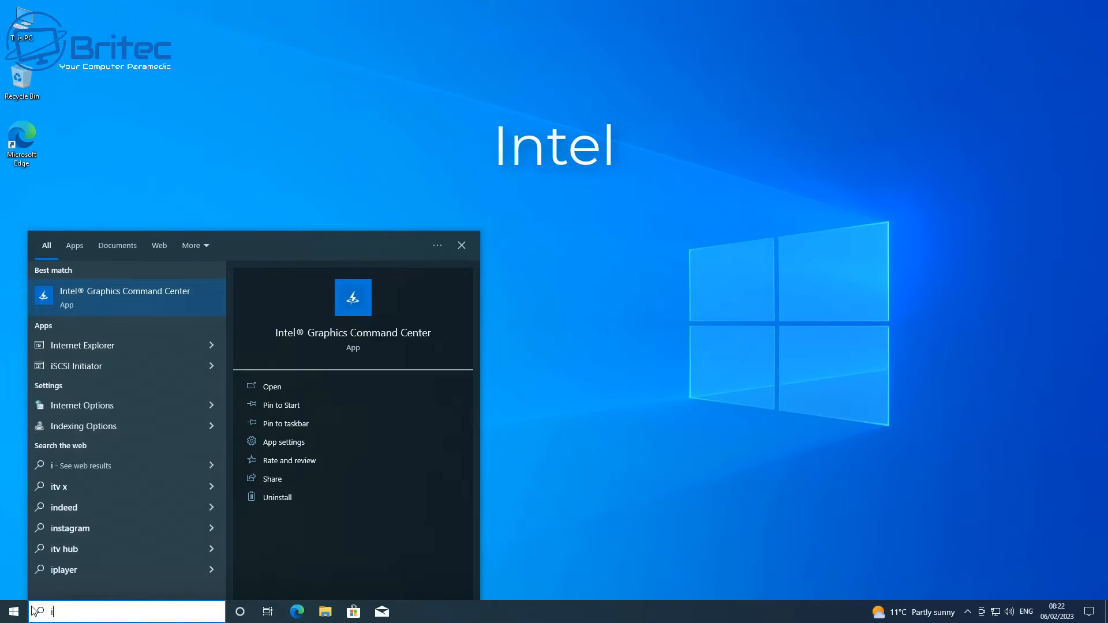
text(ntel)
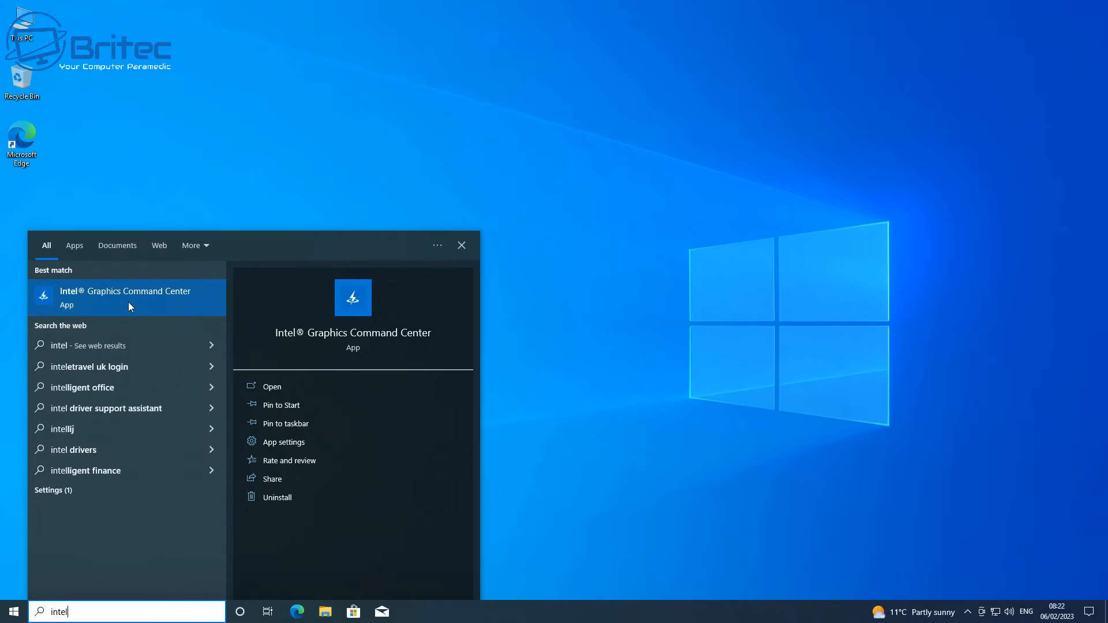
click(126, 296)
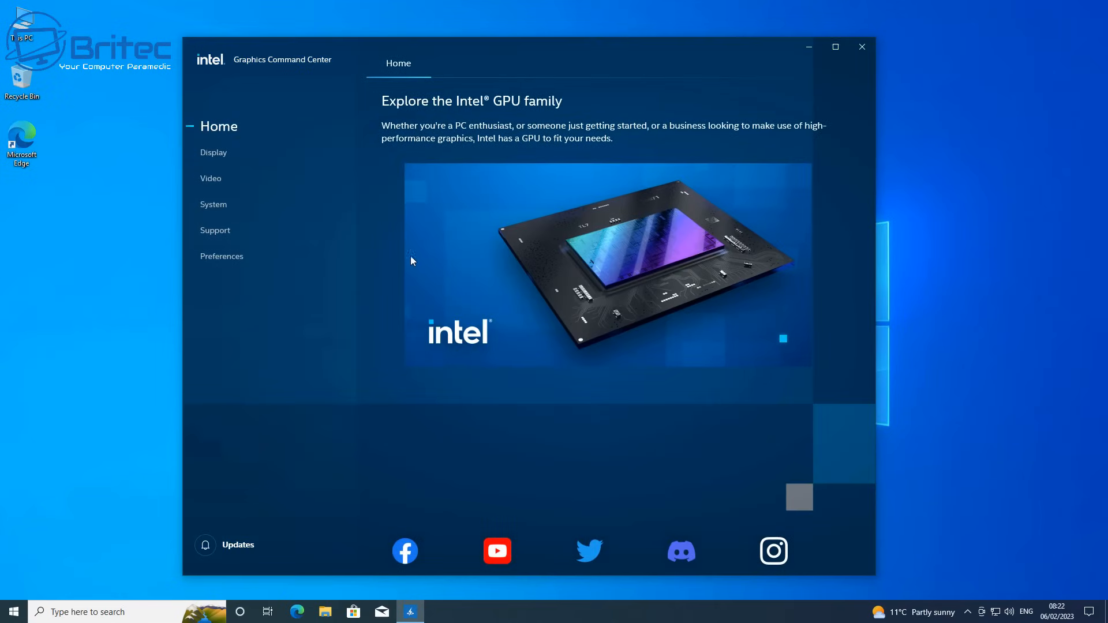
Go to Display settings and switch the Scale option to Custom.
click(215, 152)
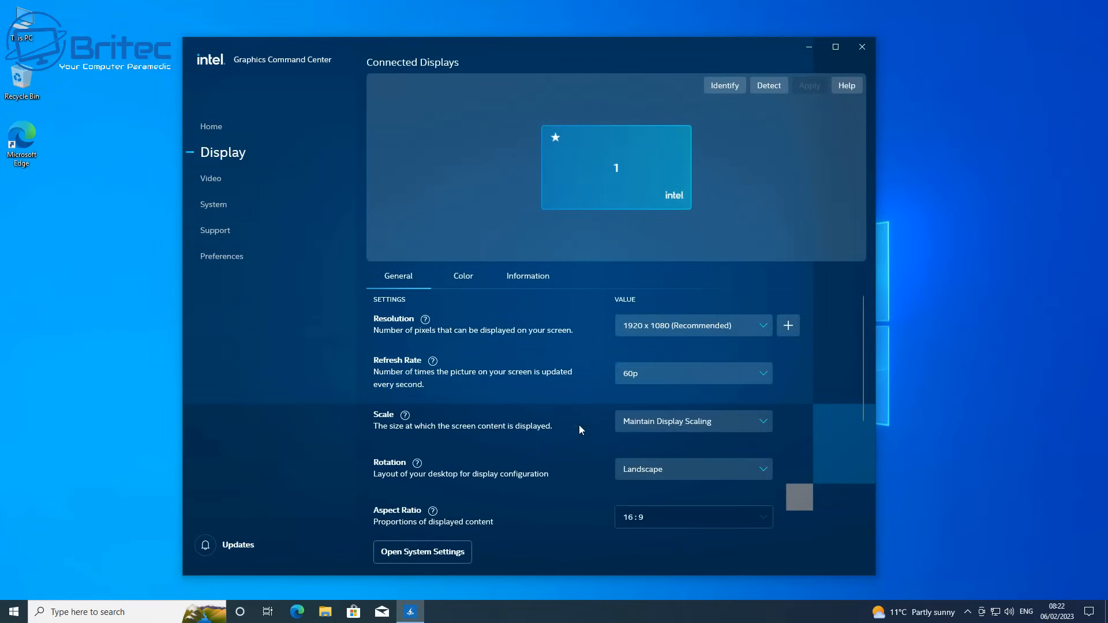
mouse_move(506, 453)
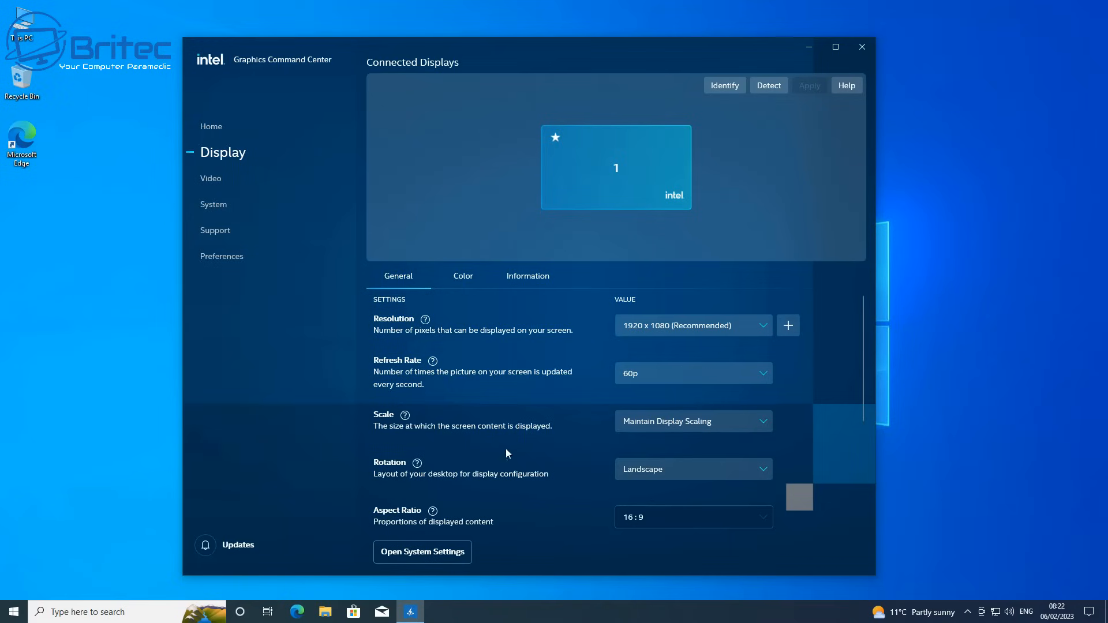
mouse_move(362, 280)
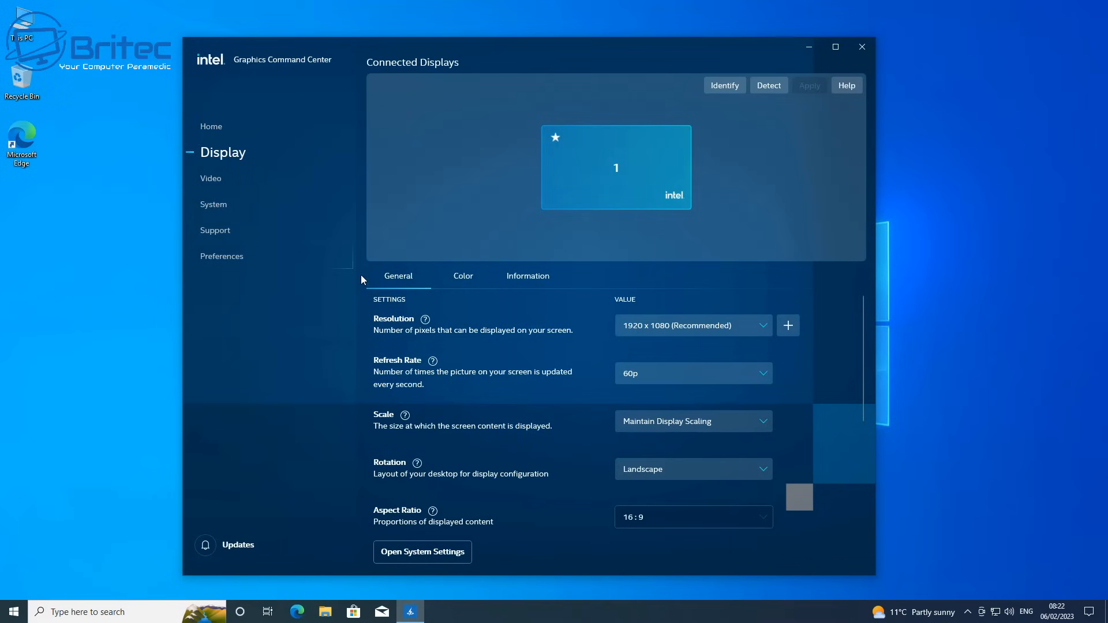
mouse_move(432, 360)
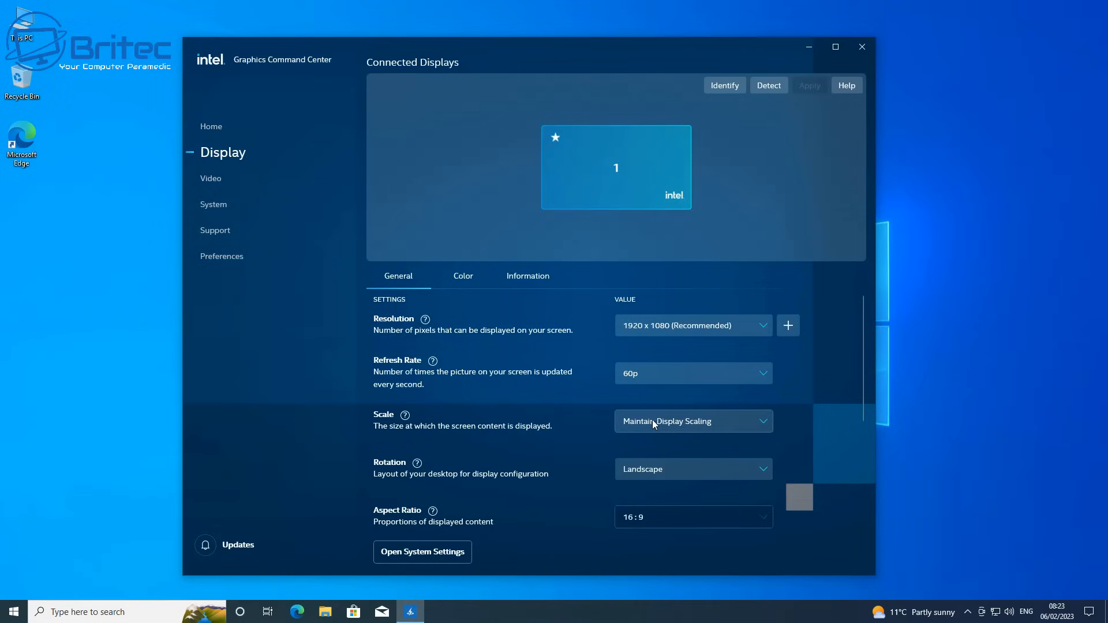
mouse_move(740, 419)
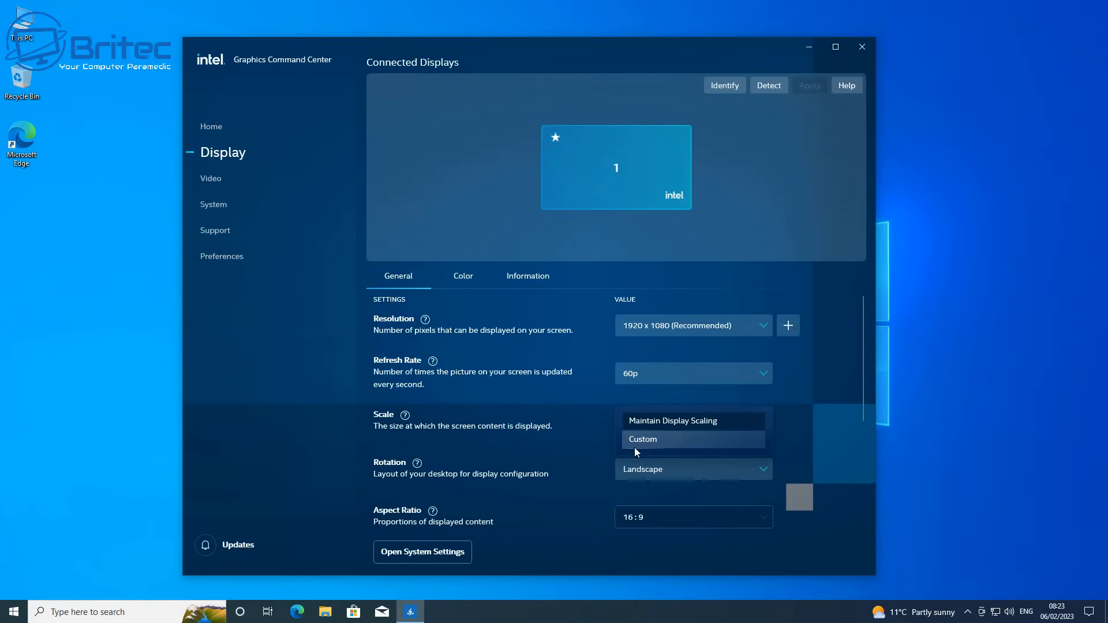
click(642, 439)
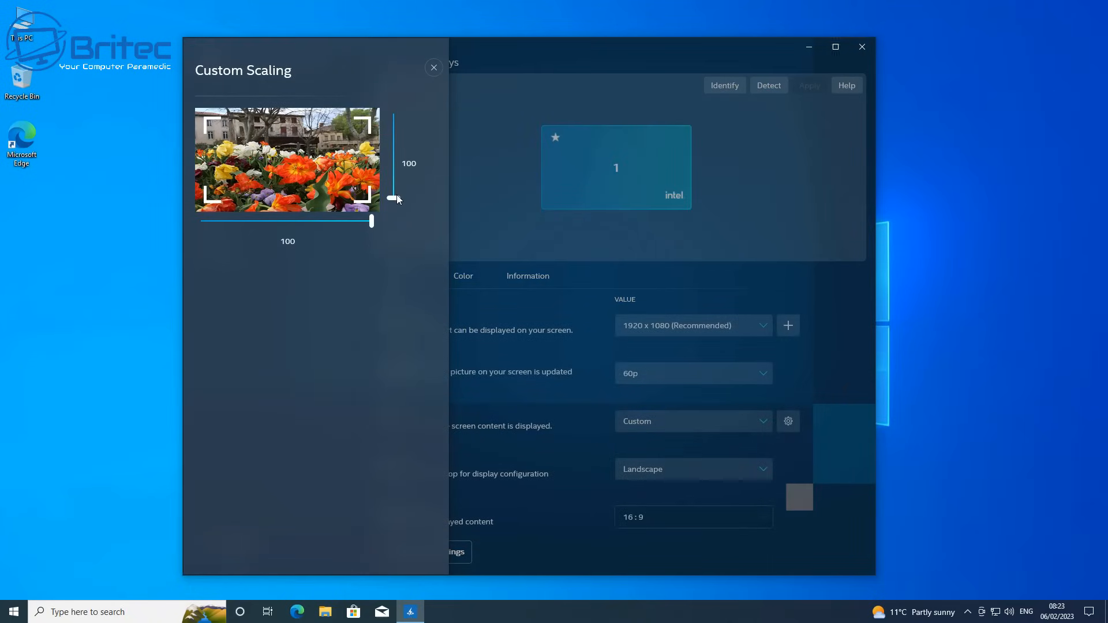
Shrink custom scaling to 51 vertical and 68 horizontal, then close the panel.
drag(394, 199, 395, 180)
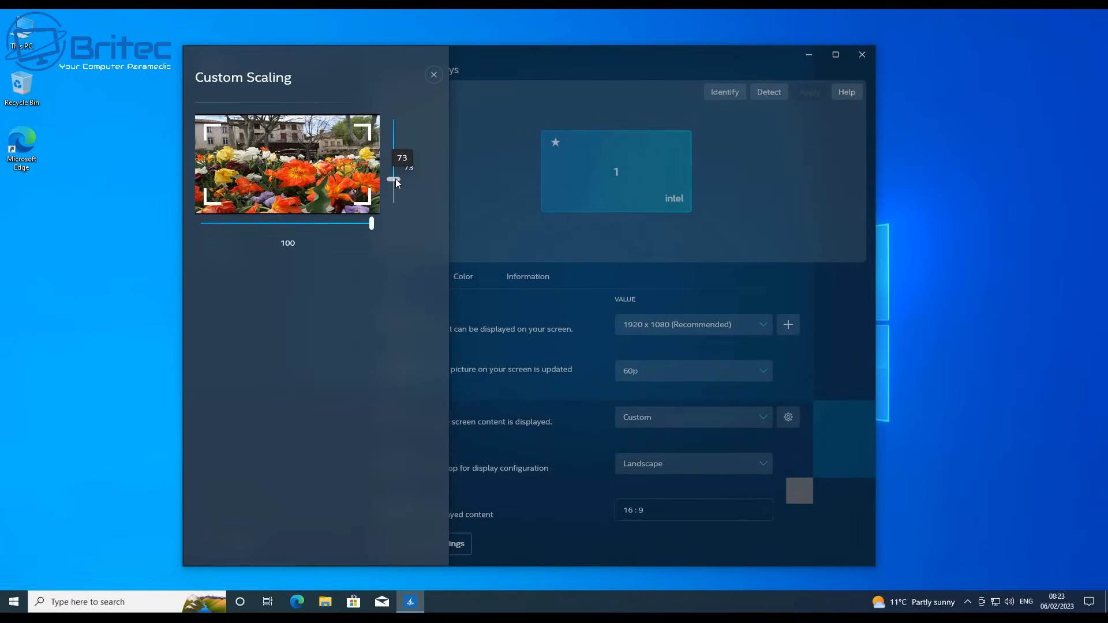
drag(393, 180, 393, 164)
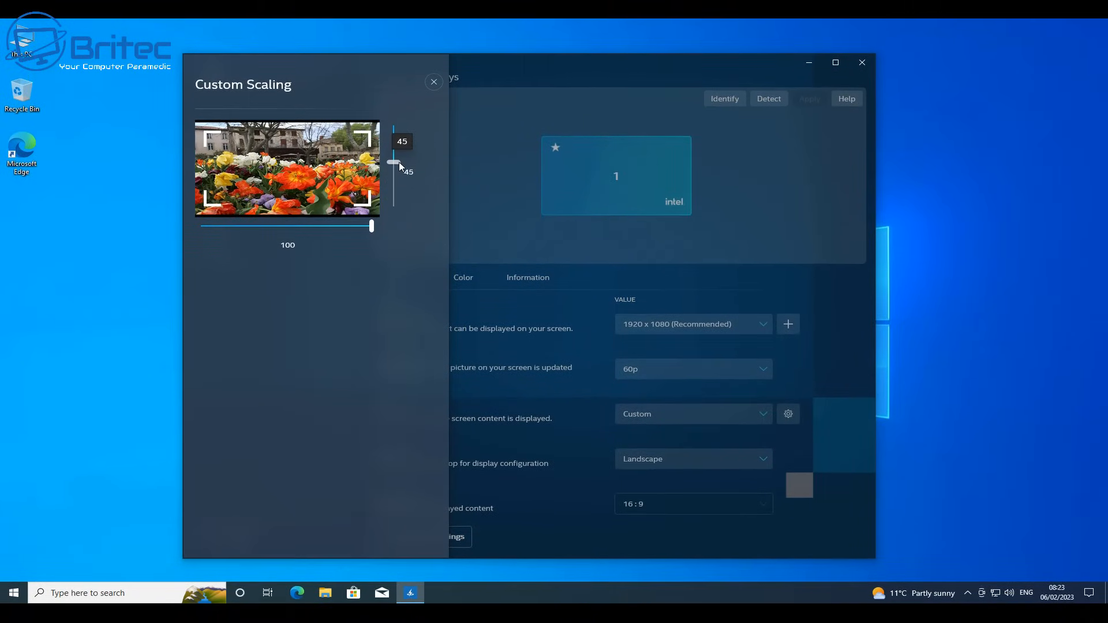
drag(393, 163, 393, 148)
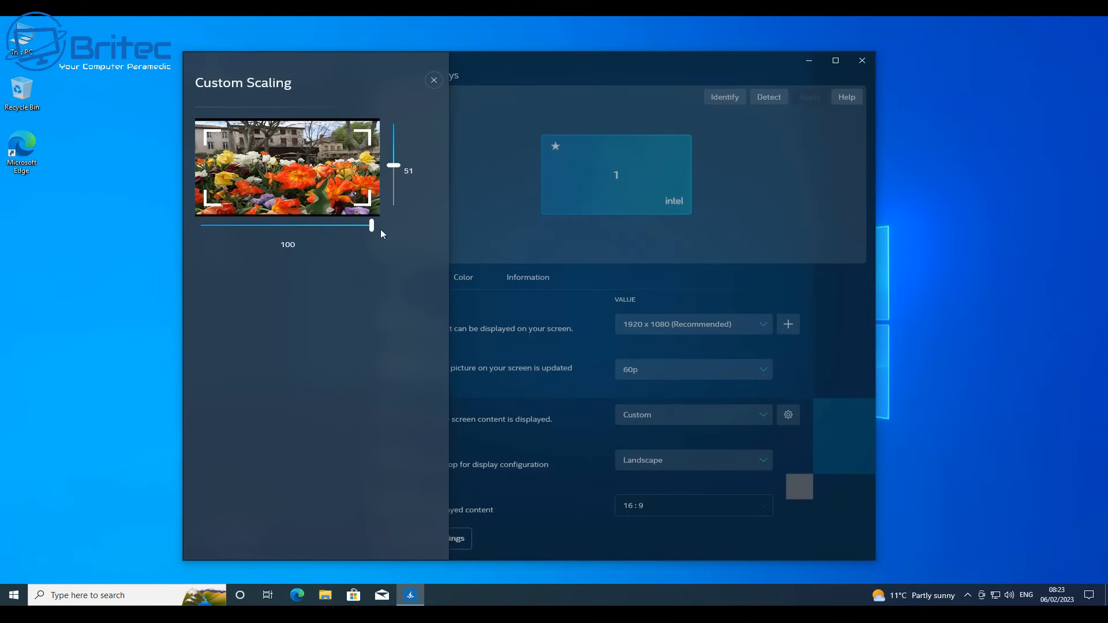
drag(371, 225, 349, 226)
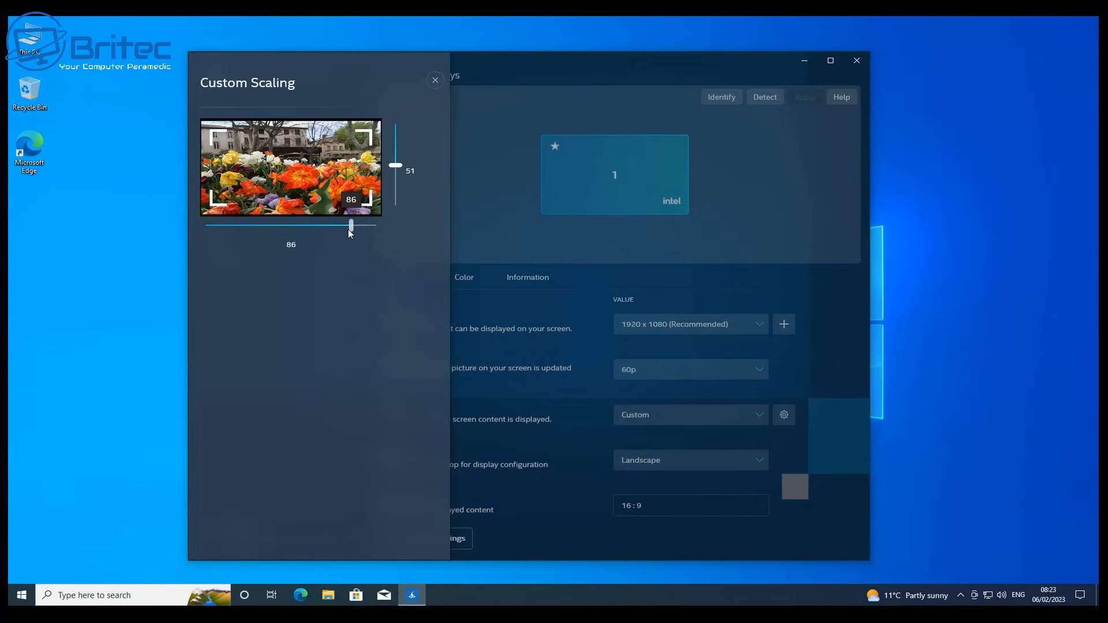
drag(351, 227, 322, 226)
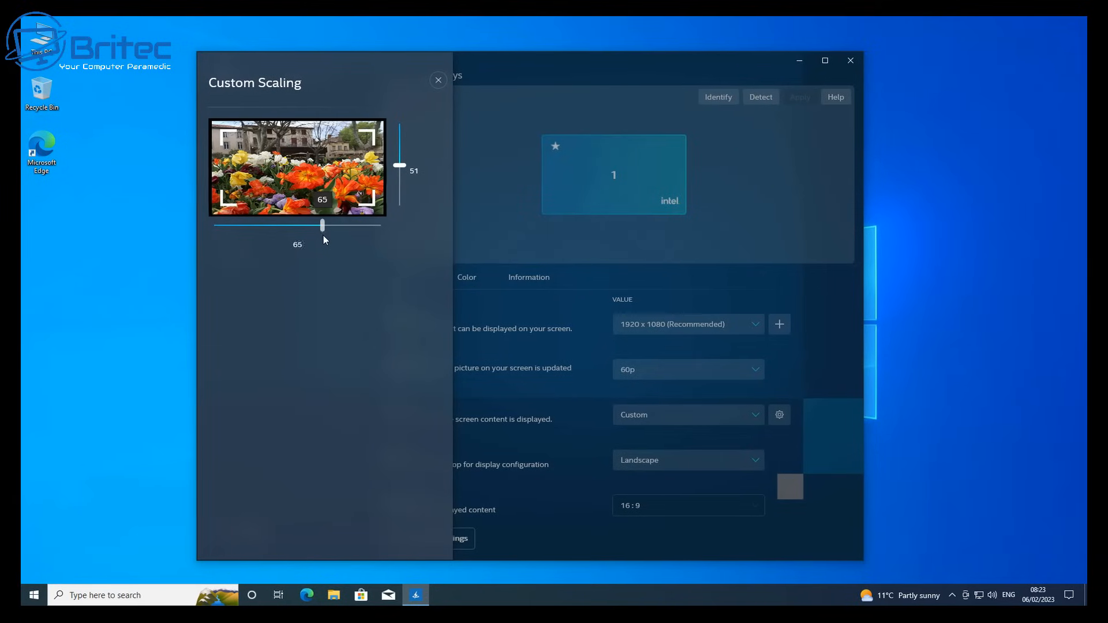
drag(322, 225, 327, 226)
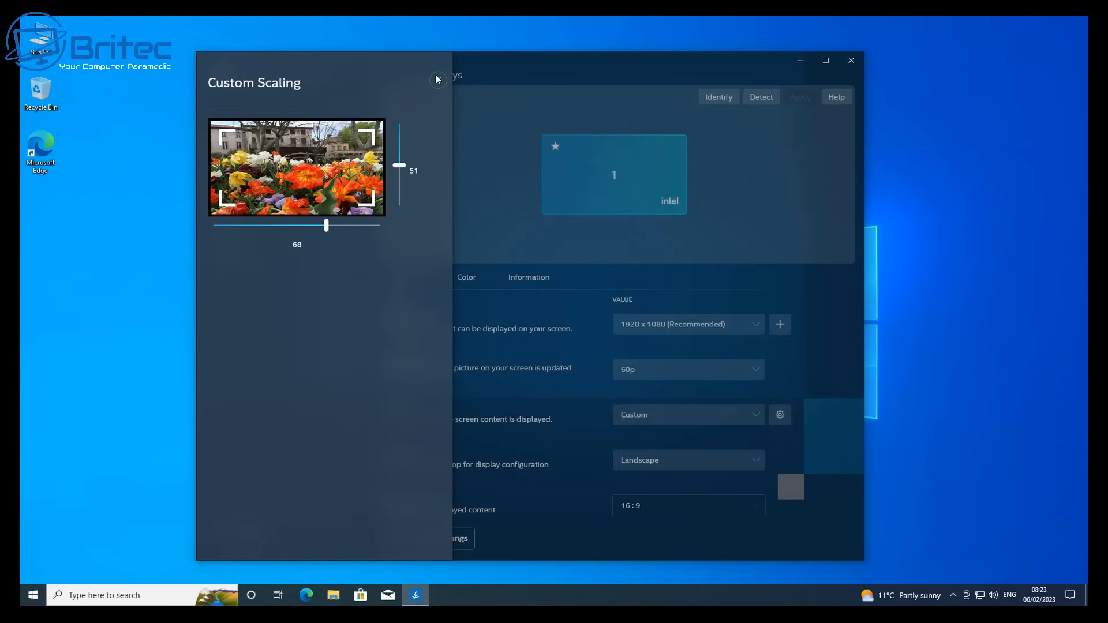
click(437, 79)
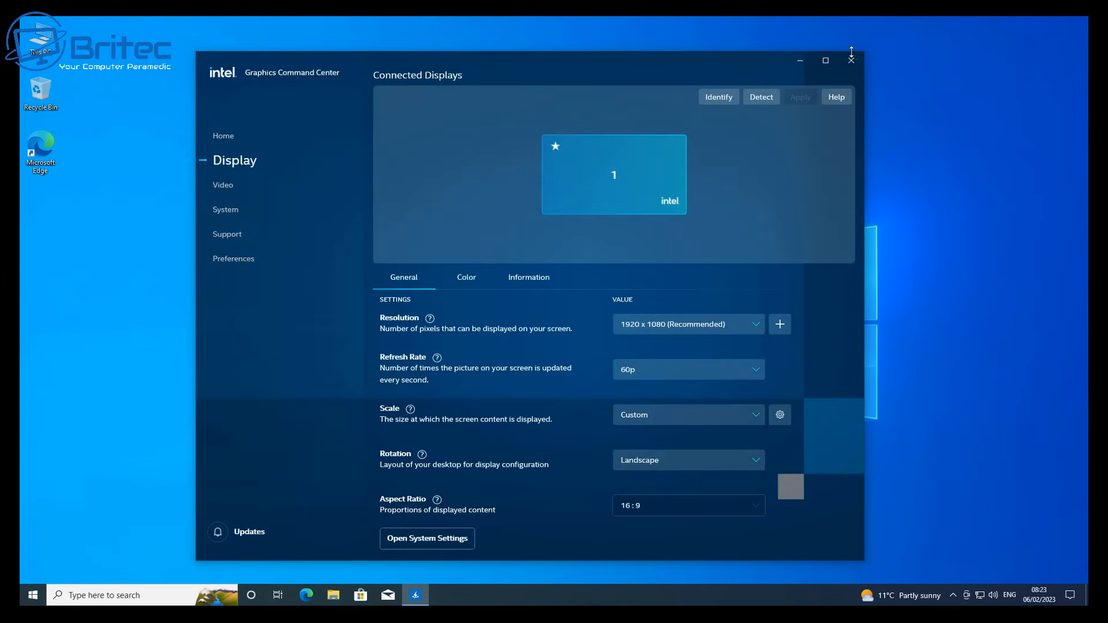
Close Intel Graphics Command Center and launch AMD Software: Adrenalin Edition from the desktop menu.
click(850, 60)
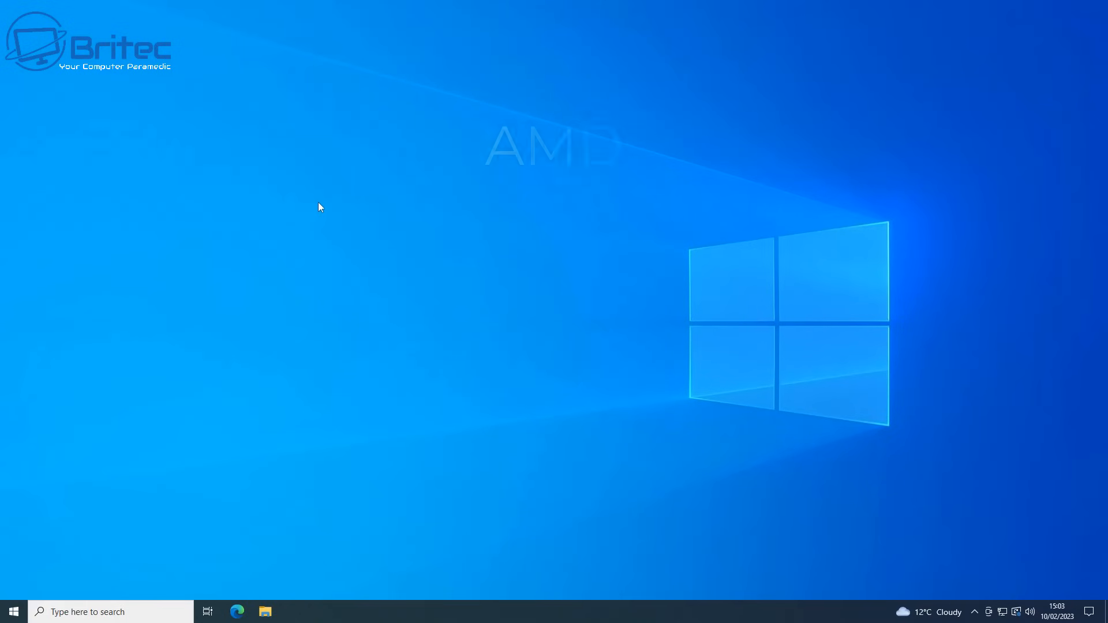
right_click(516, 293)
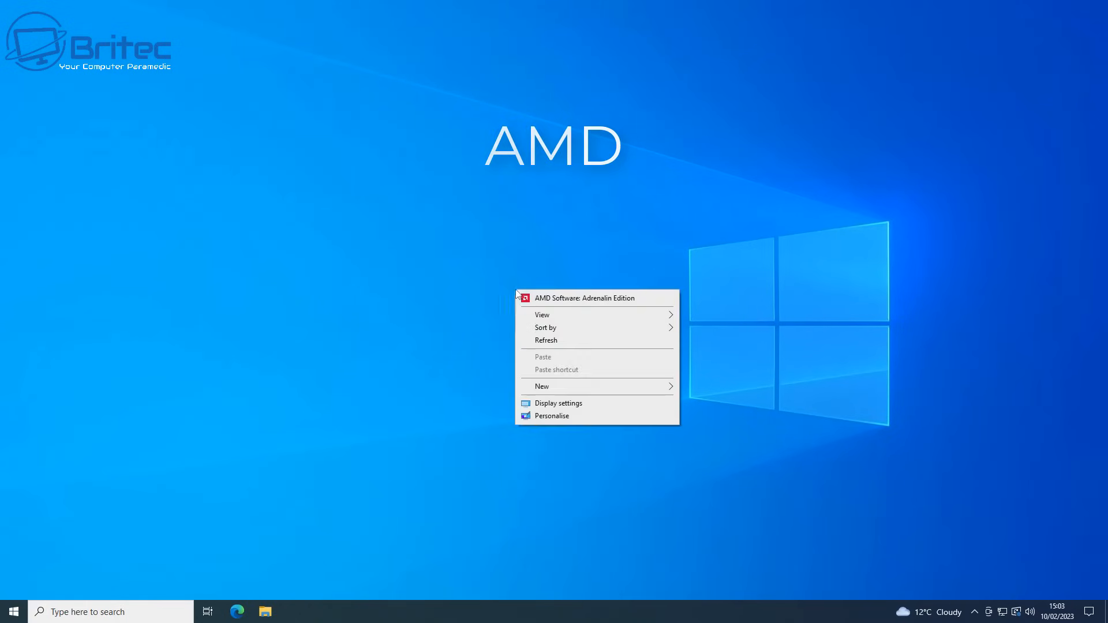
click(541, 305)
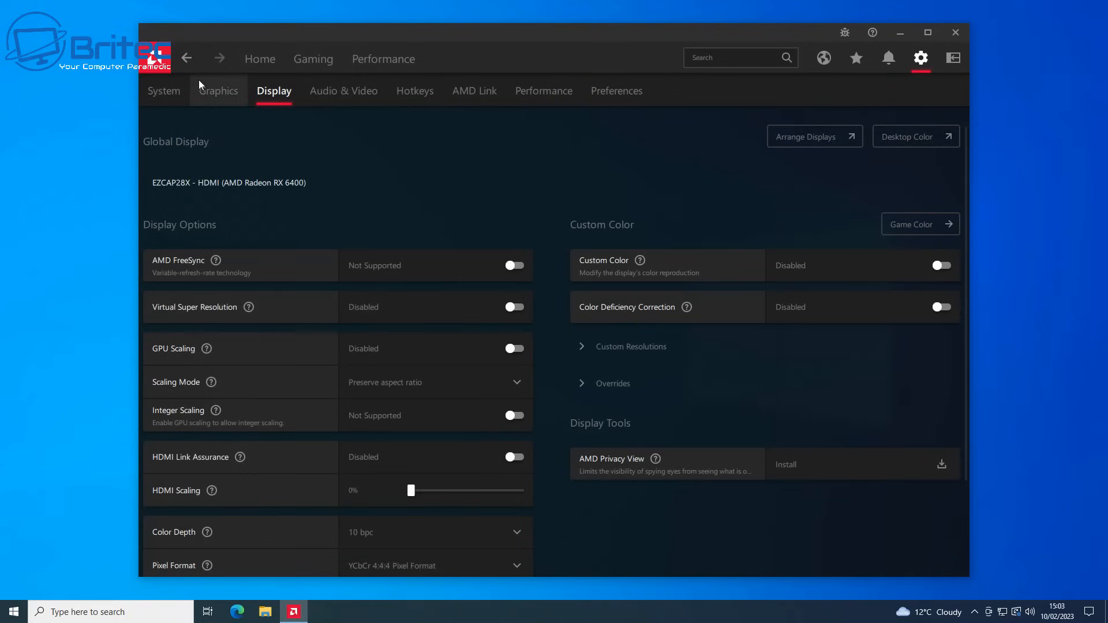
mouse_move(268, 108)
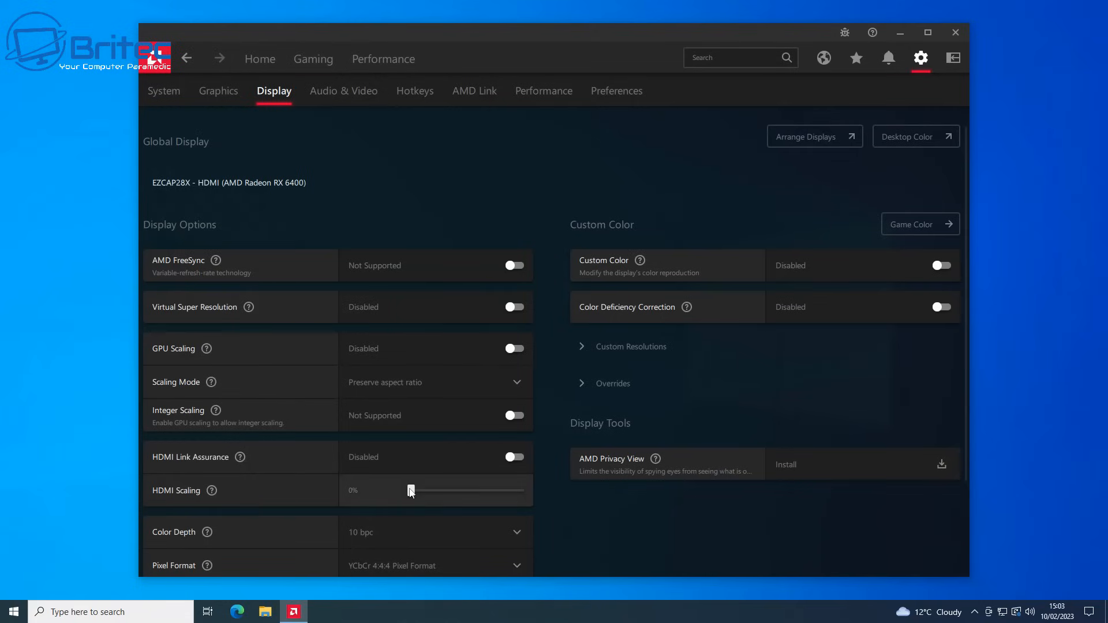
Step the HDMI Scaling slider from 1% up to 4%, then drag it back to 0%.
drag(411, 489, 422, 489)
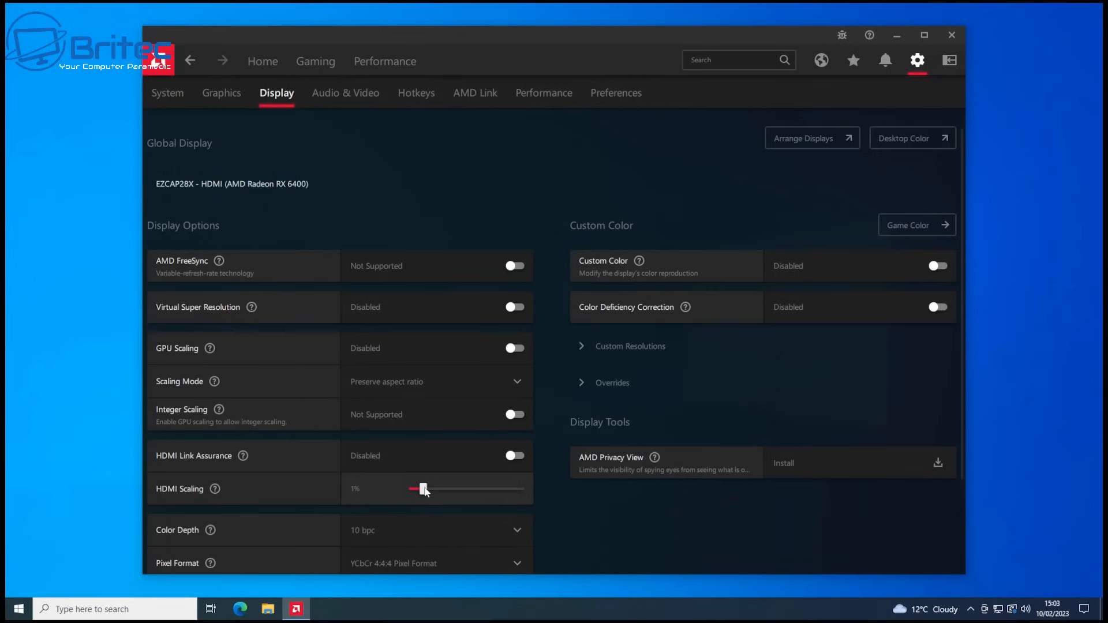
drag(422, 488, 435, 487)
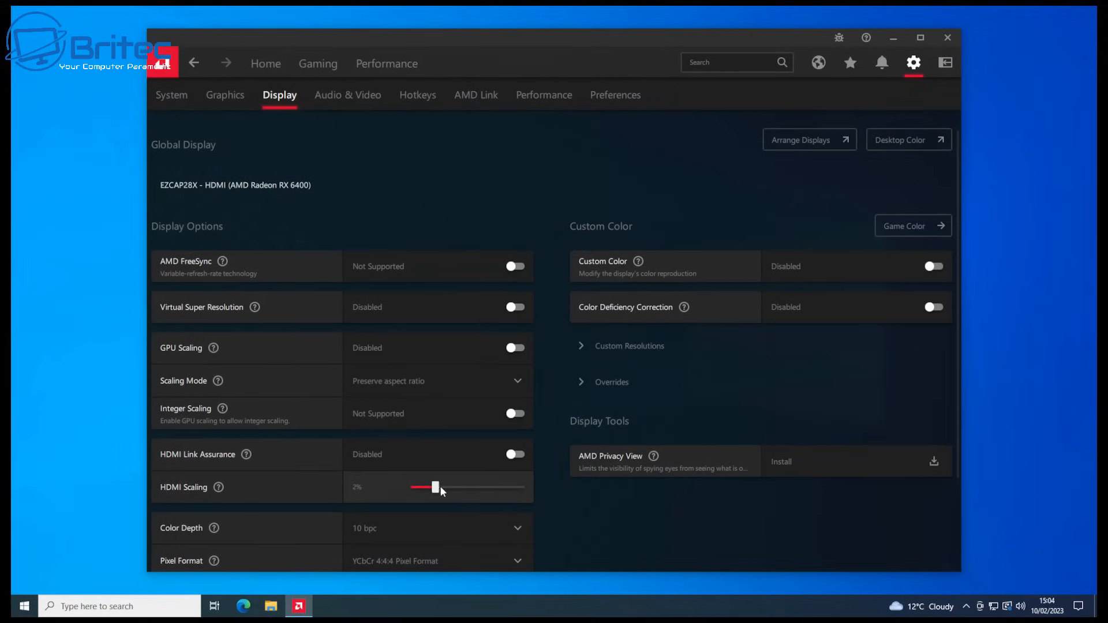
drag(435, 488, 448, 486)
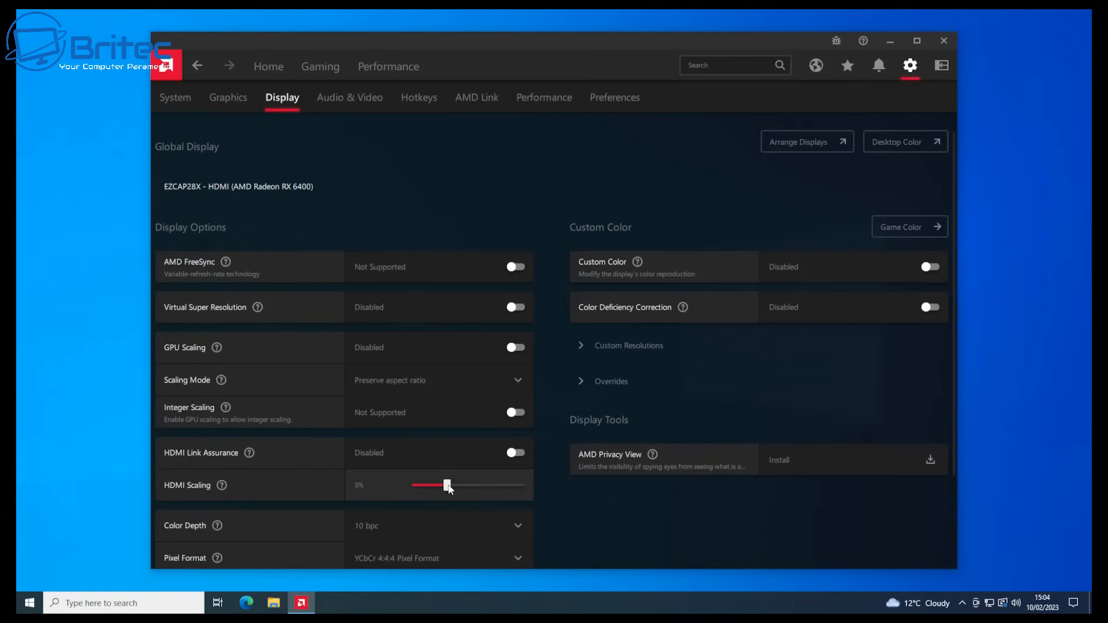
drag(446, 485, 458, 483)
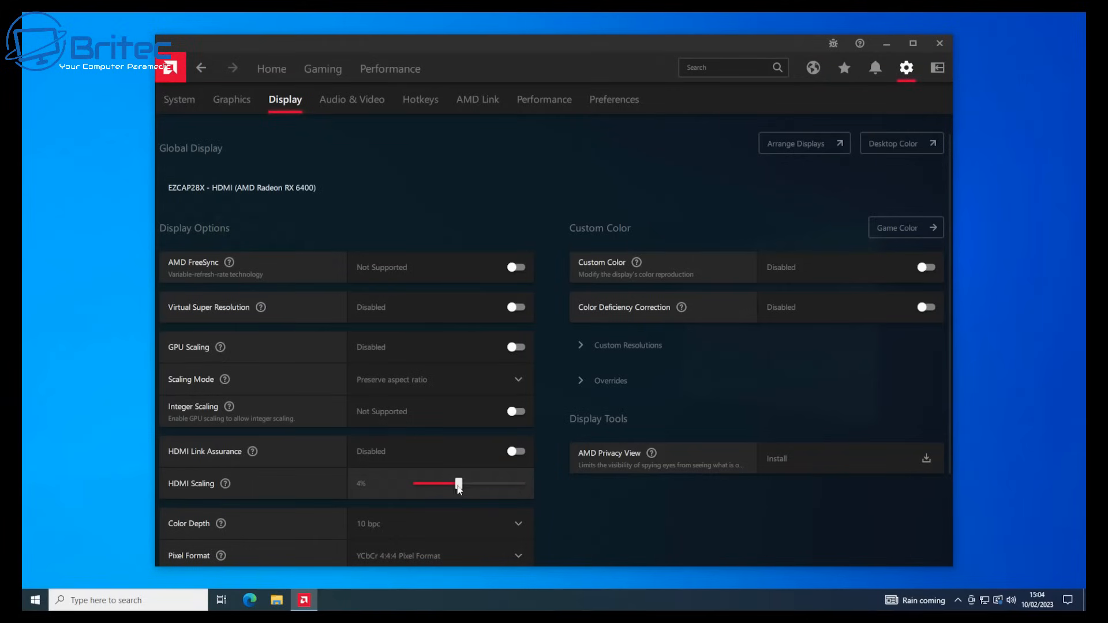
drag(458, 484, 410, 490)
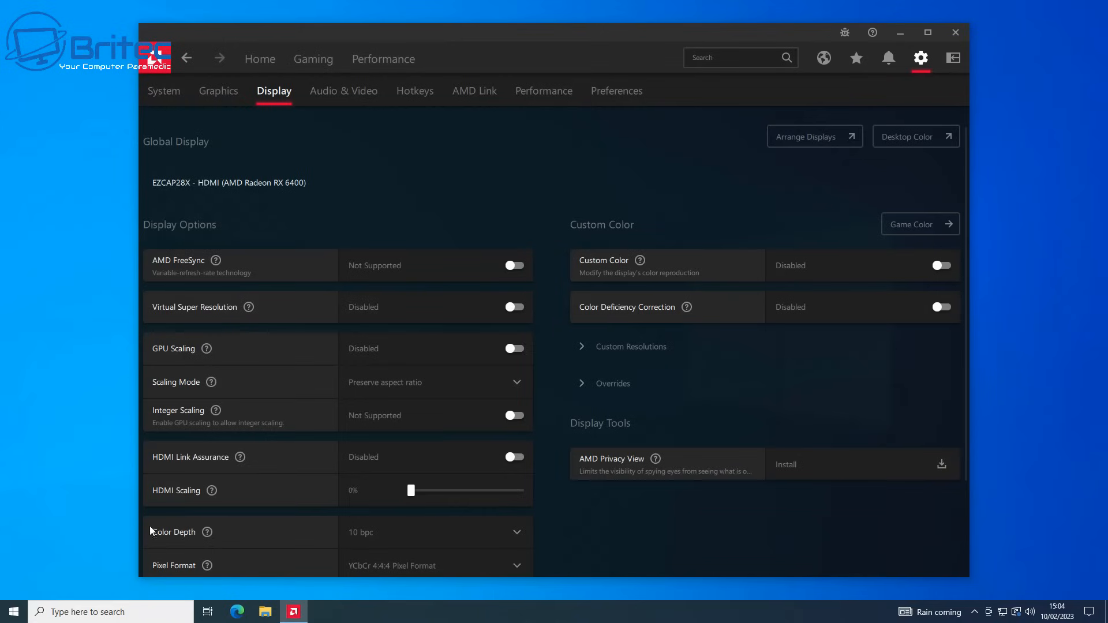
mouse_move(244, 508)
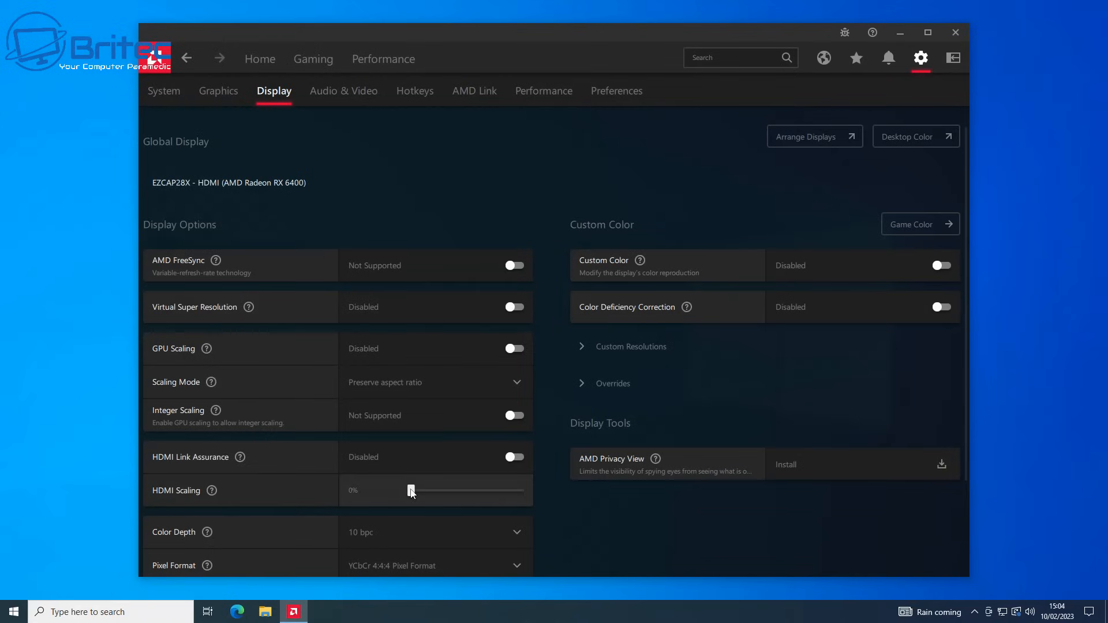
Drag the HDMI Scaling slider up through 1% and 2%, slightly beyond.
drag(411, 490, 425, 489)
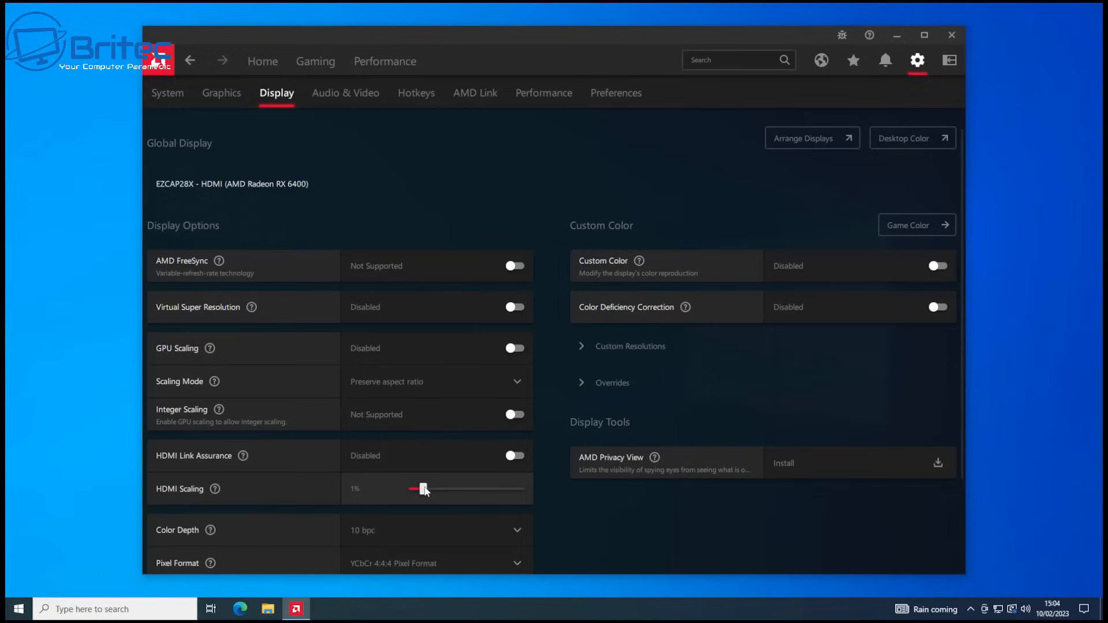
drag(422, 489, 447, 487)
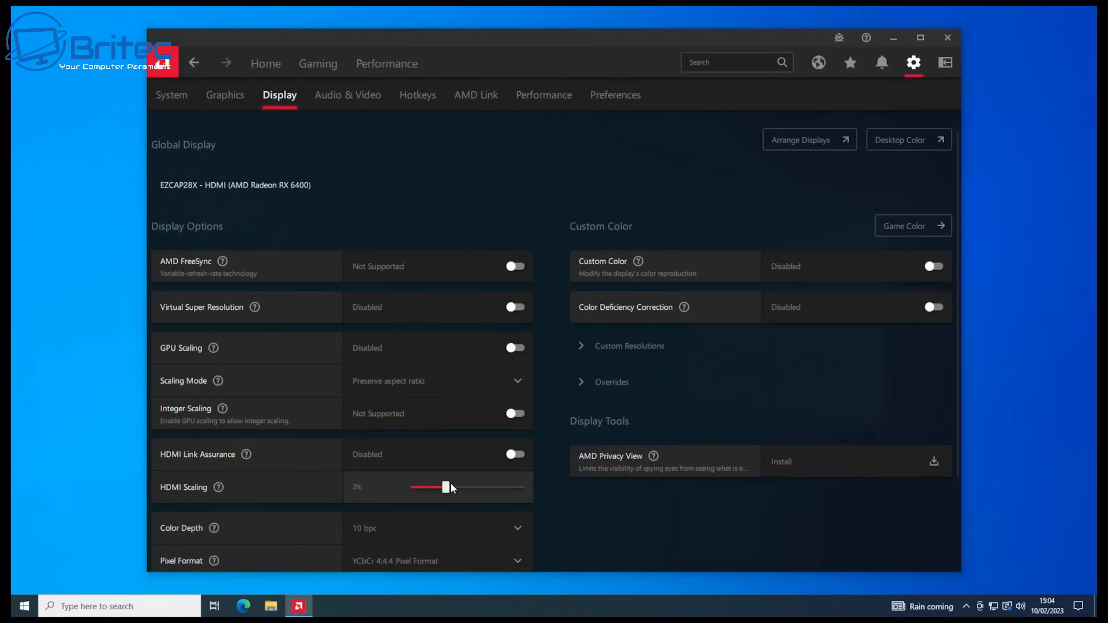
drag(445, 487, 457, 484)
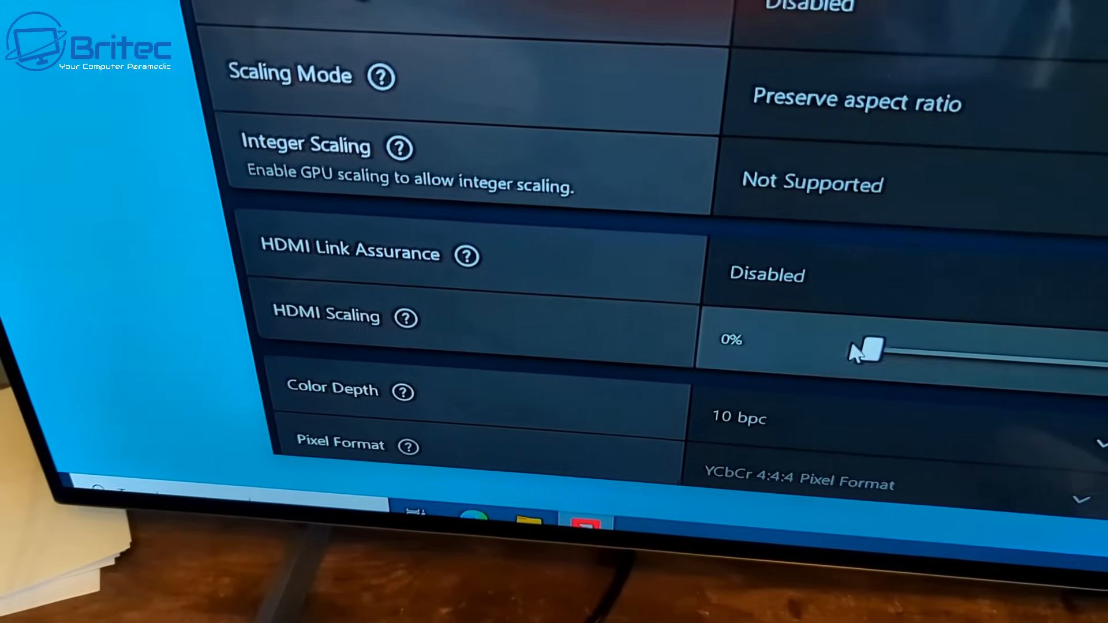
Raise HDMI Scaling from 1% to 4% until the picture fits the TV edges.
drag(873, 350, 919, 346)
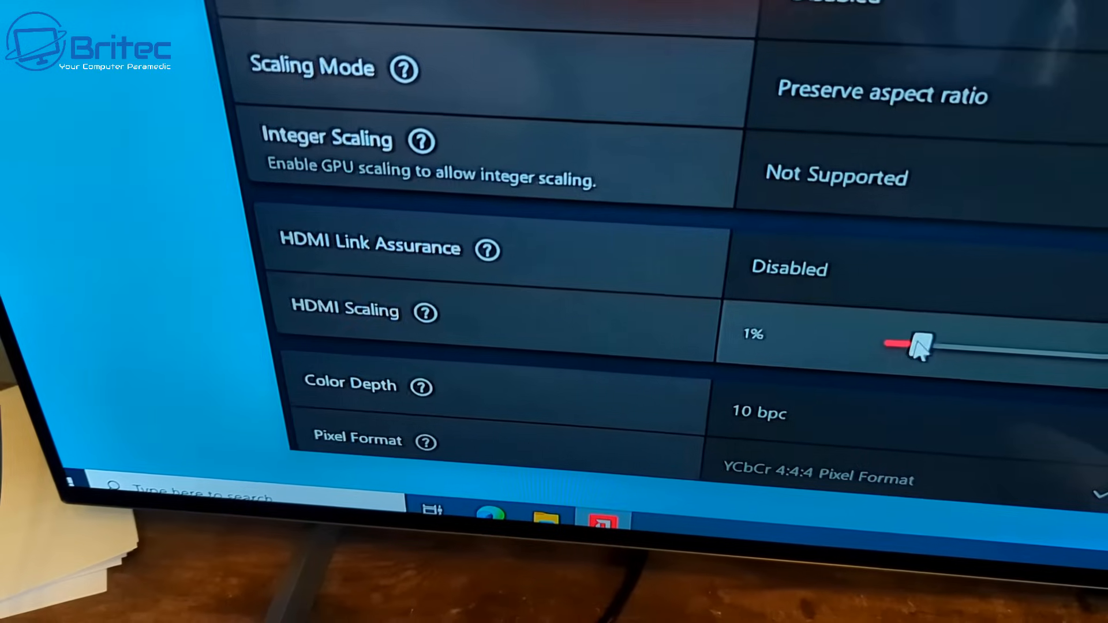
drag(919, 345, 961, 333)
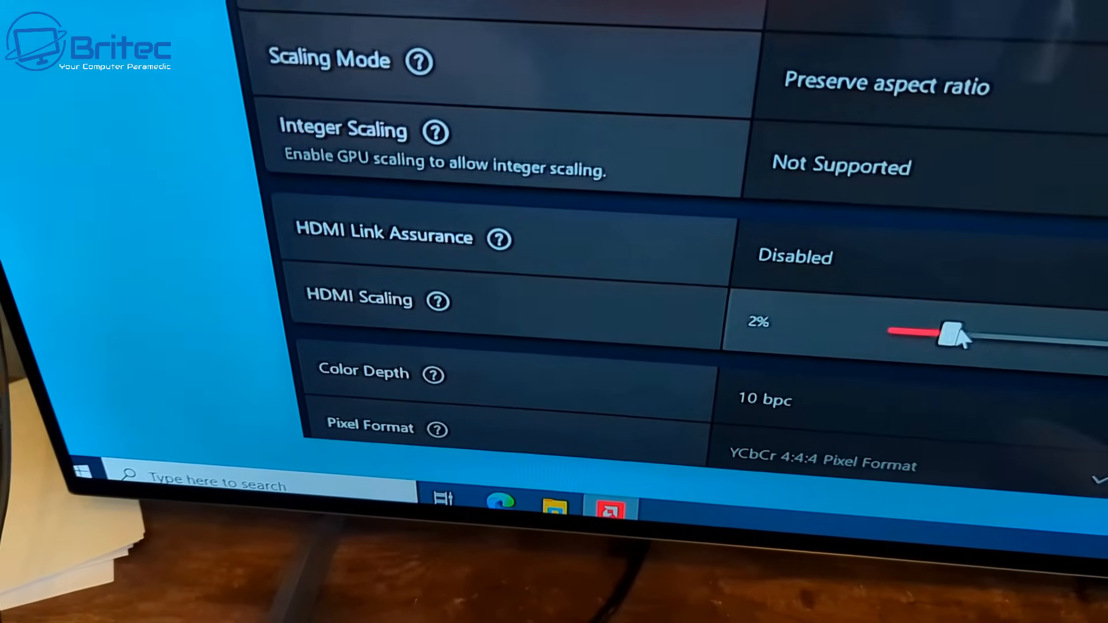
drag(954, 333, 997, 328)
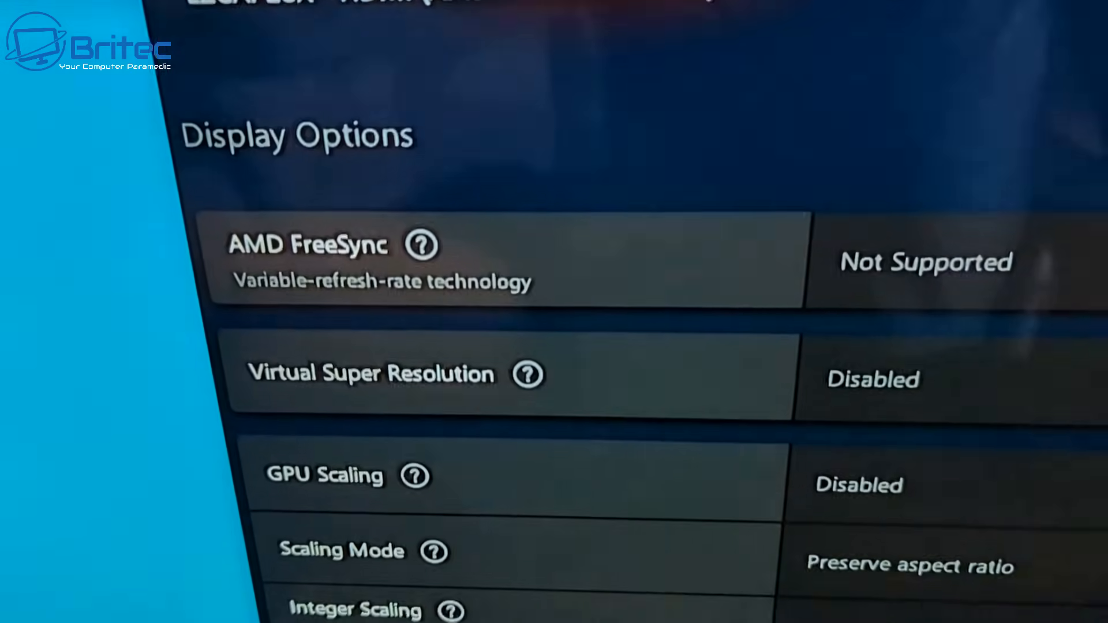
scroll(down, 3)
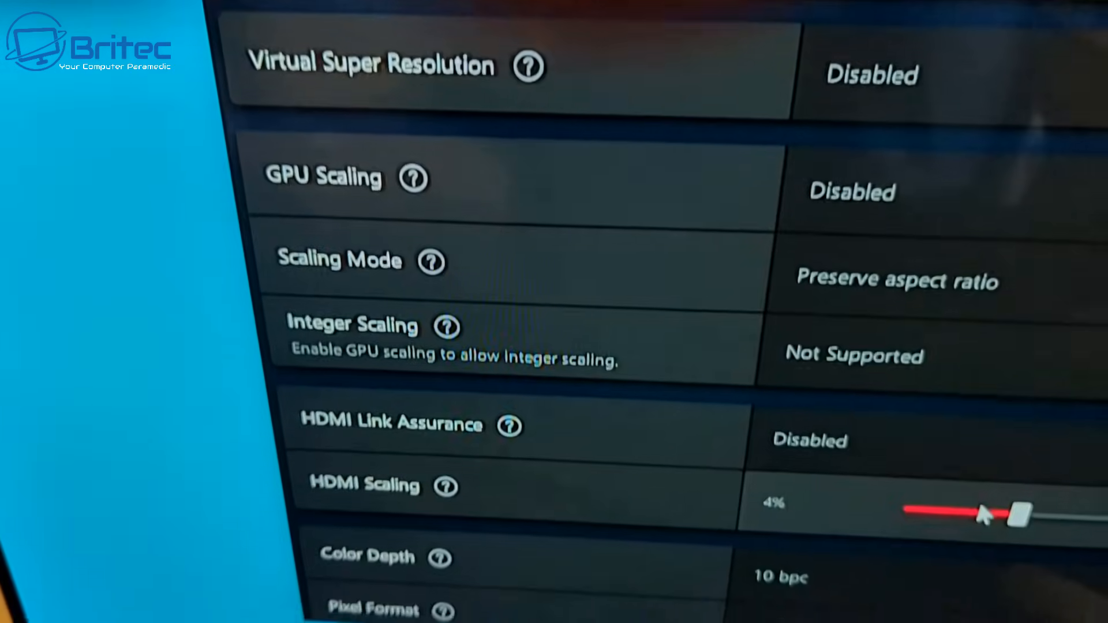
scroll(down, 3)
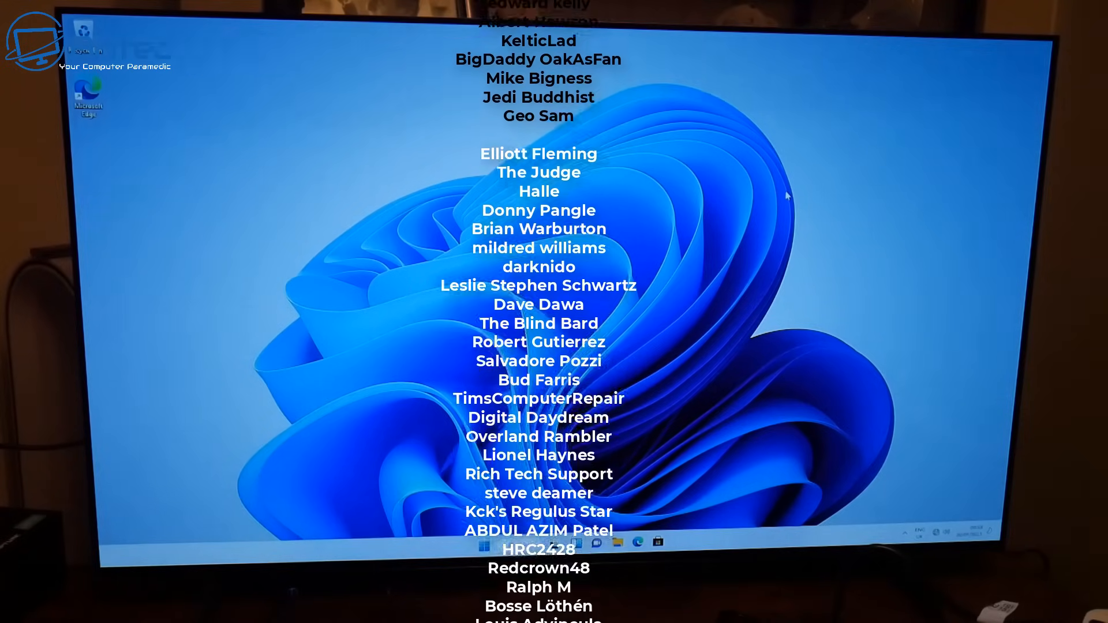
scroll(down, 3)
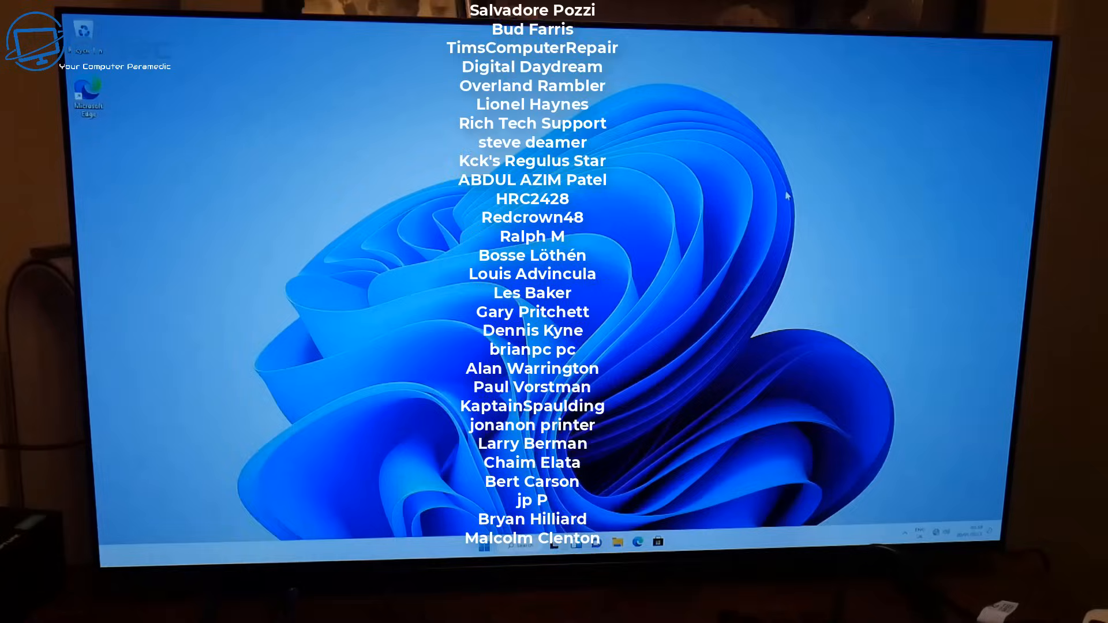
scroll(down, 3)
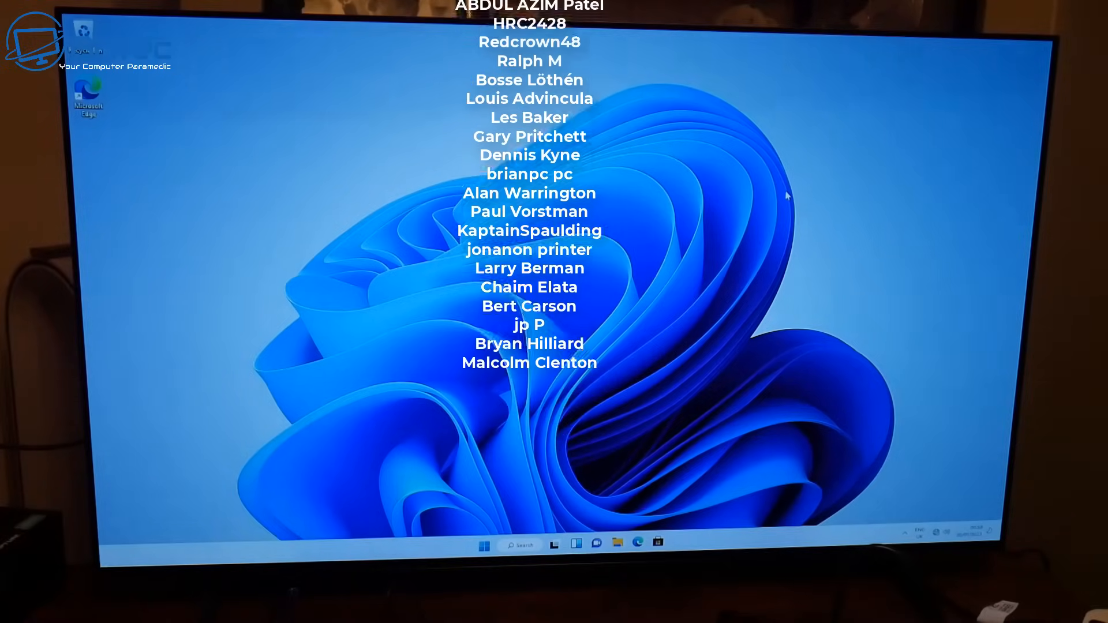